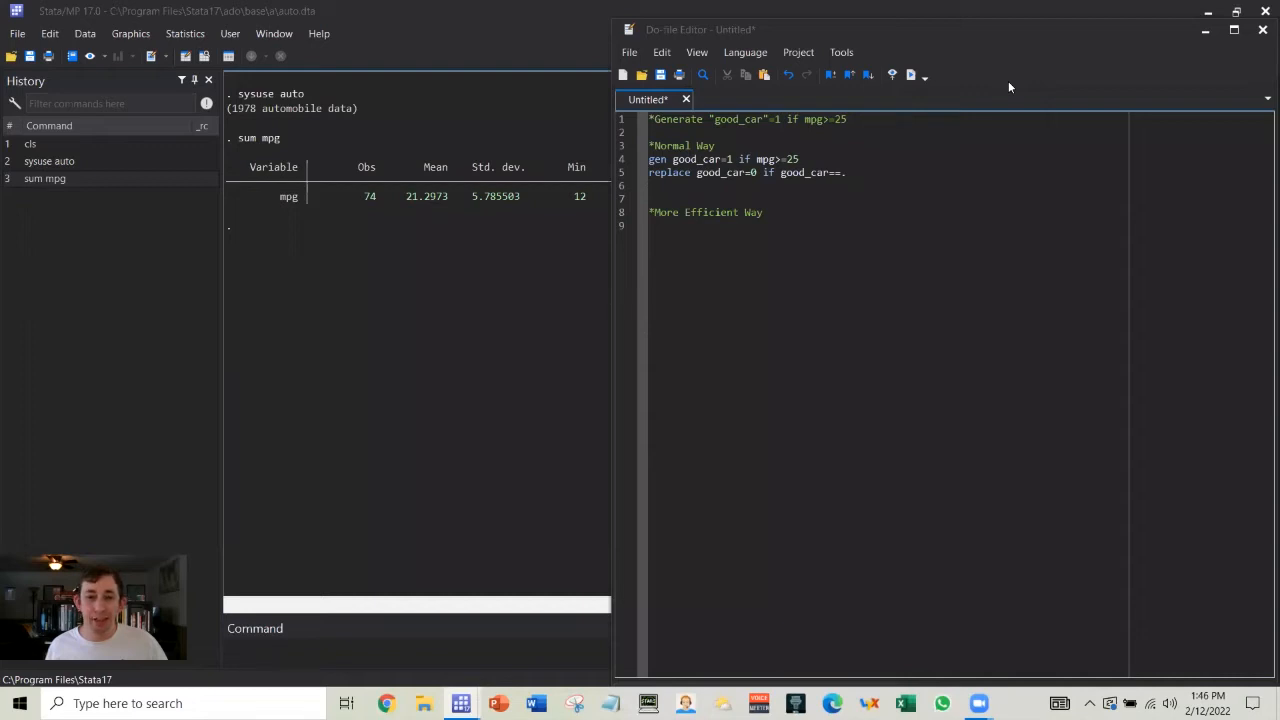
mouse_move(1008, 68)
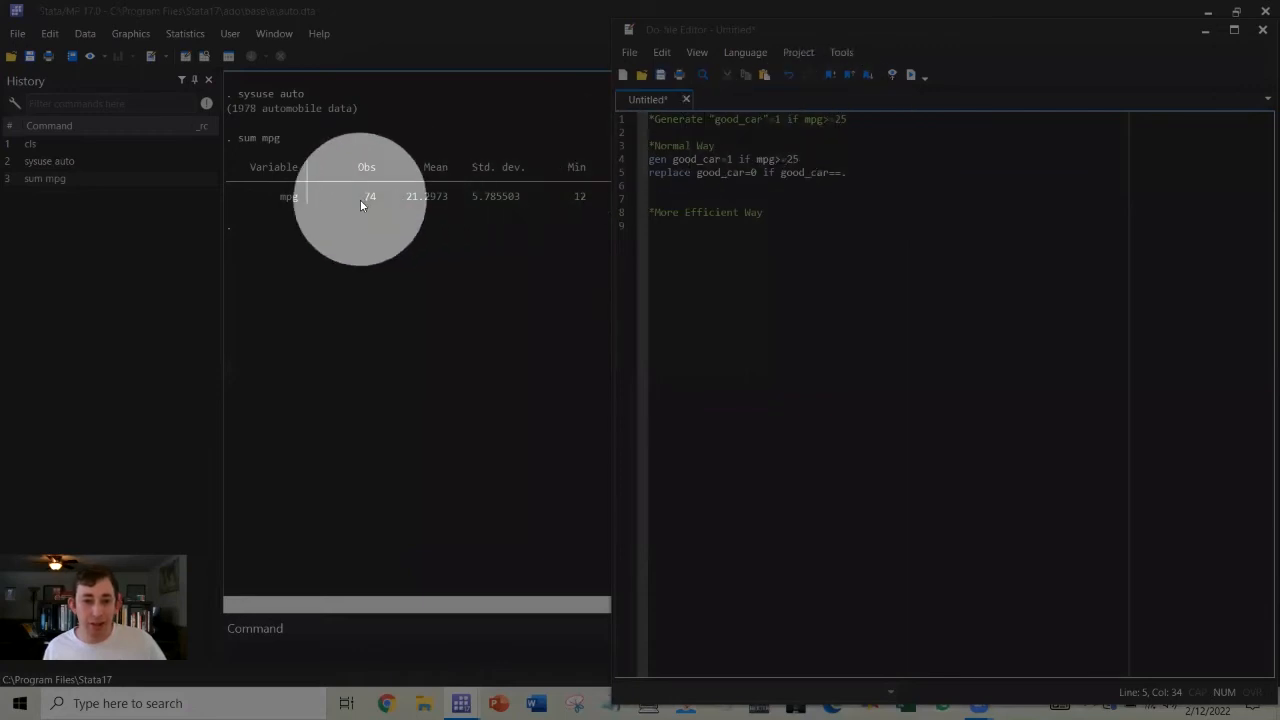
mouse_move(436, 198)
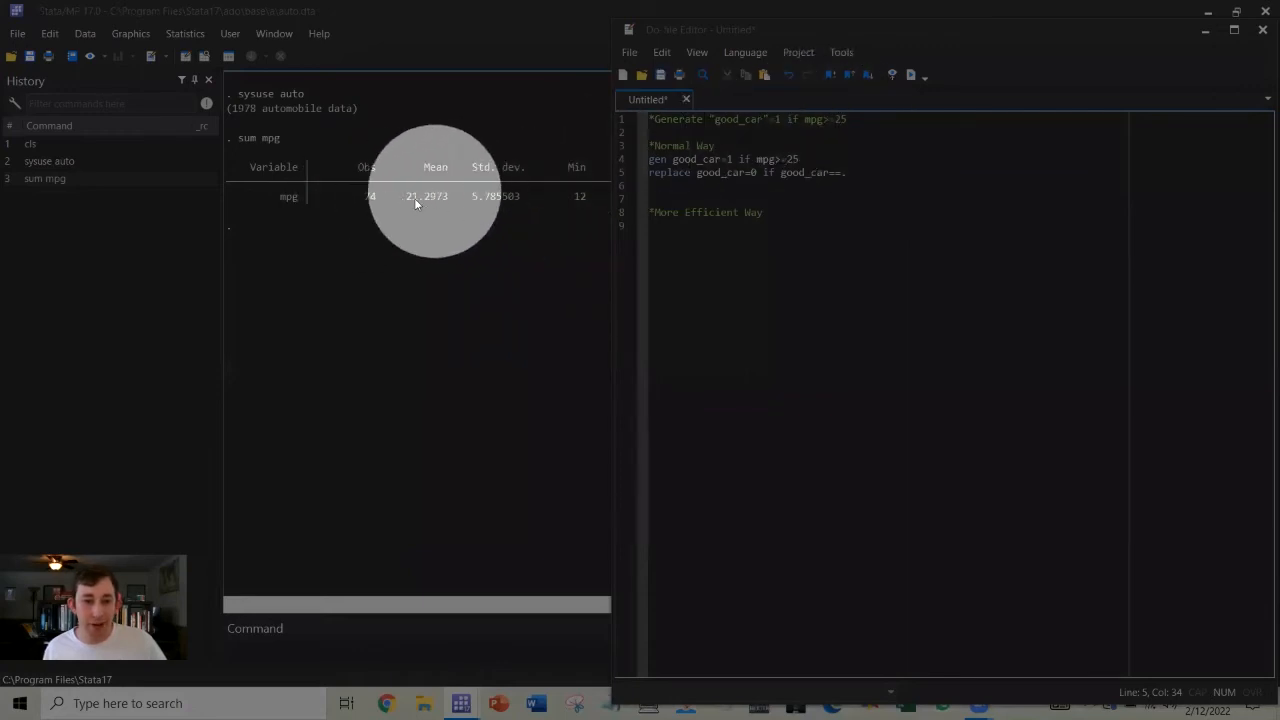
mouse_move(440, 190)
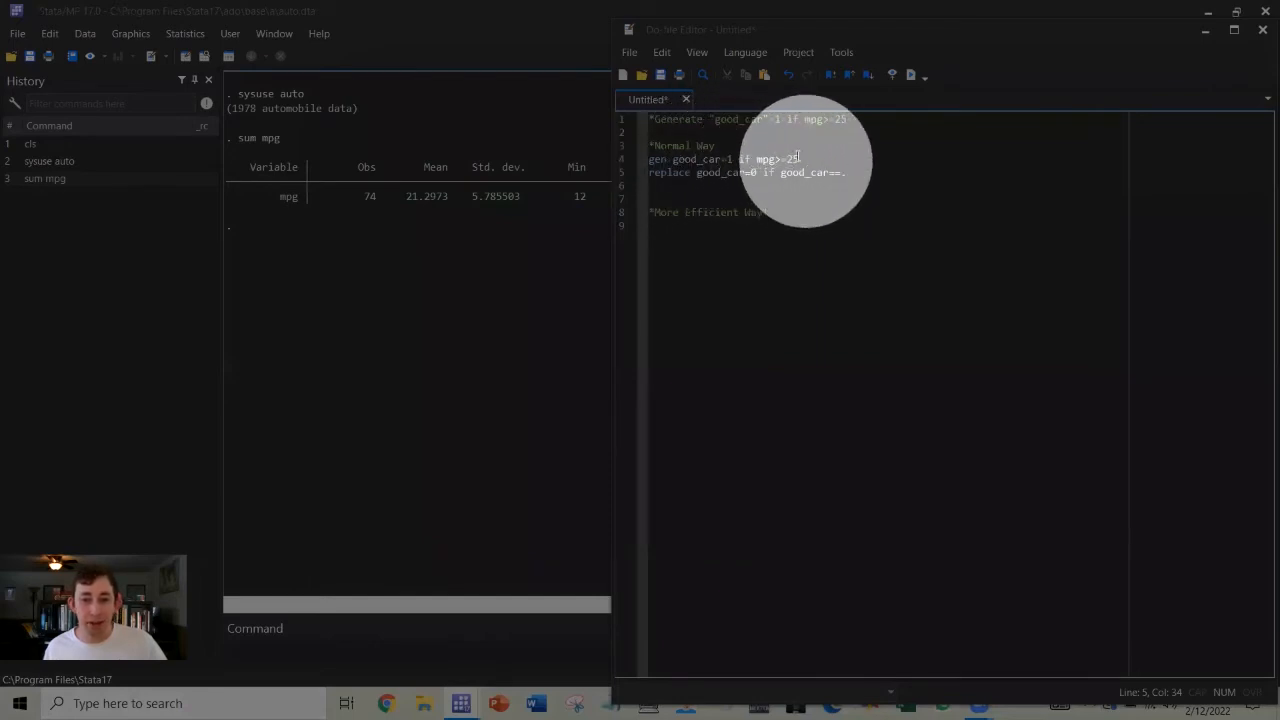
mouse_move(670, 176)
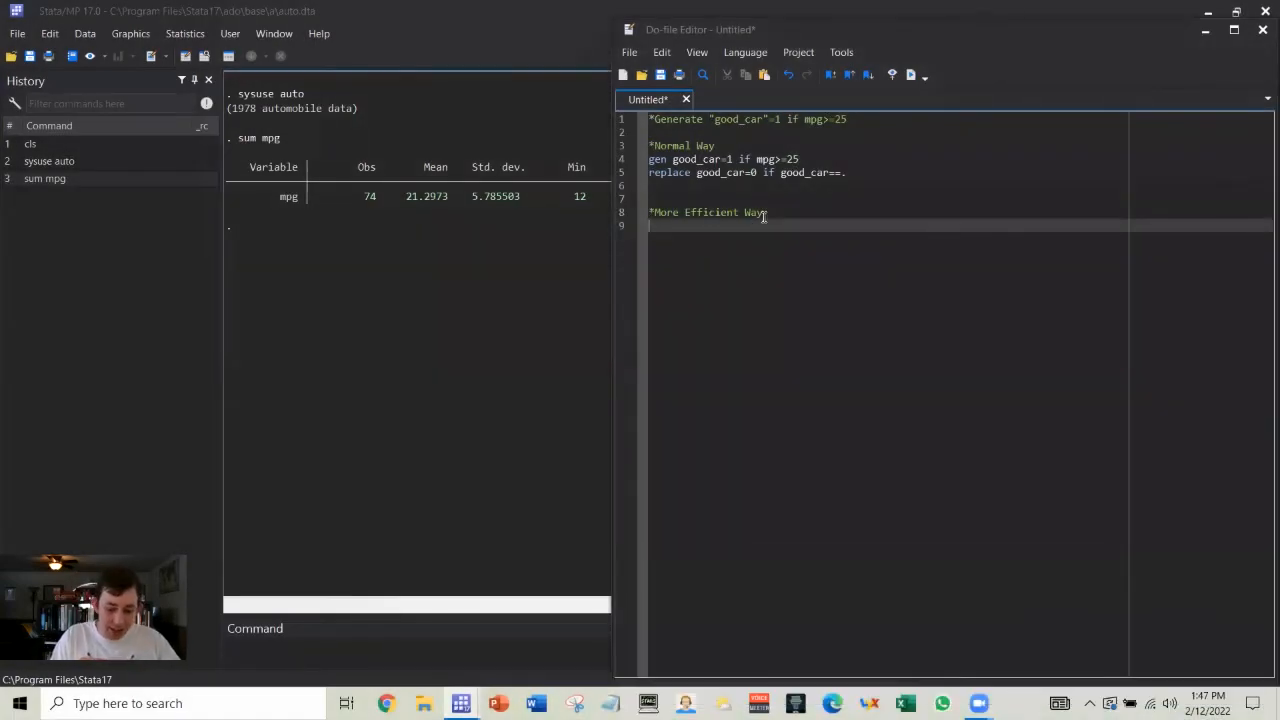
Step: Write the one-line command gen good_car2=(mpg>=25) under 'More Efficient Way' and run the do-file
type("gen g")
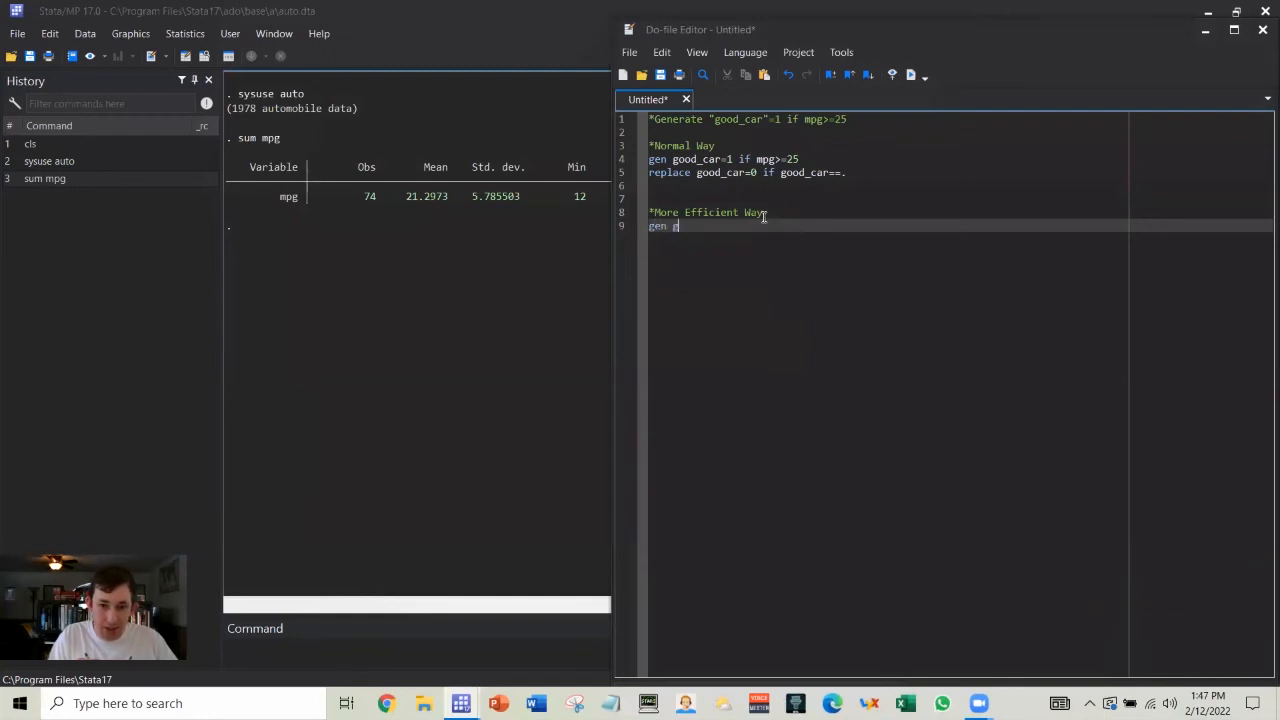
type("good_car2=")
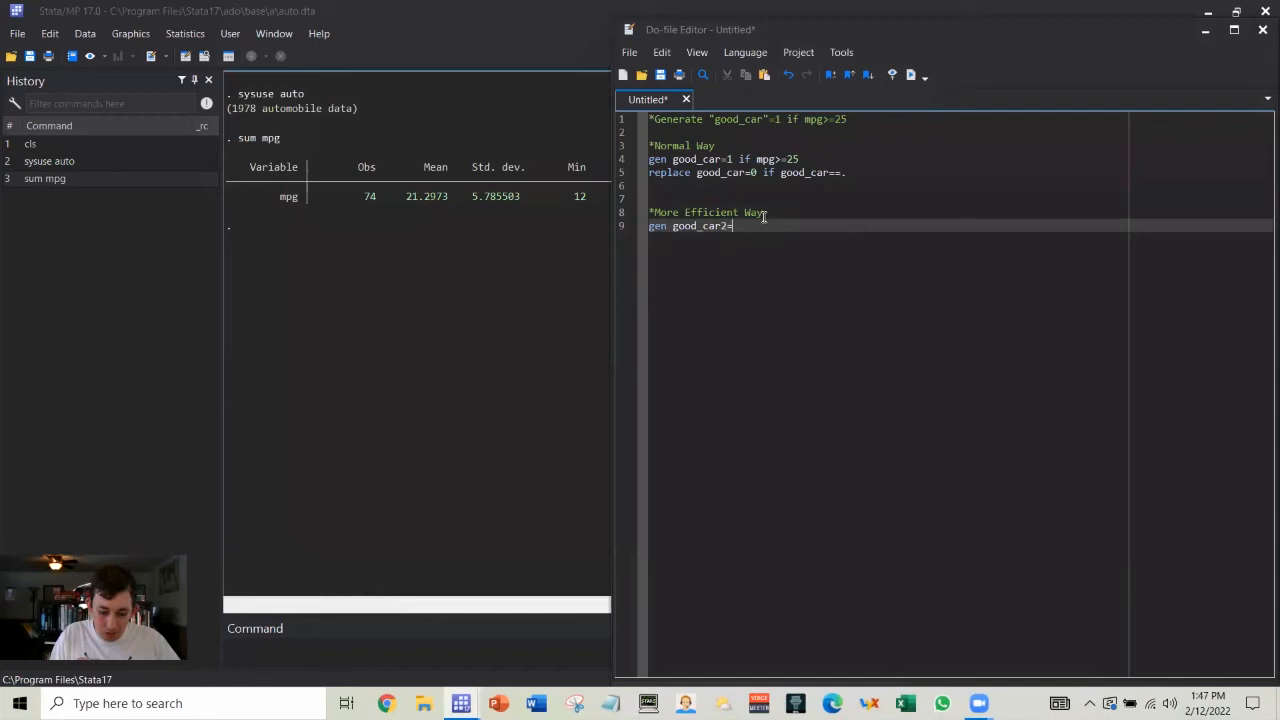
type("()")
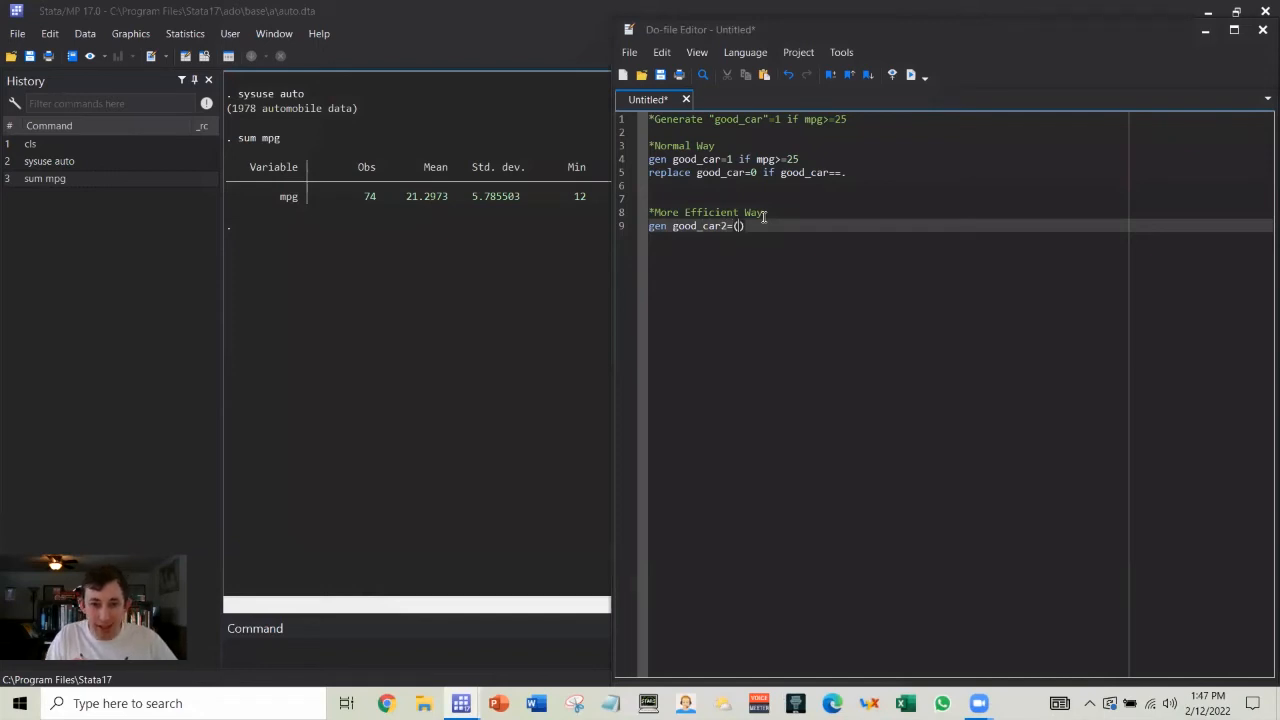
type("mpg")
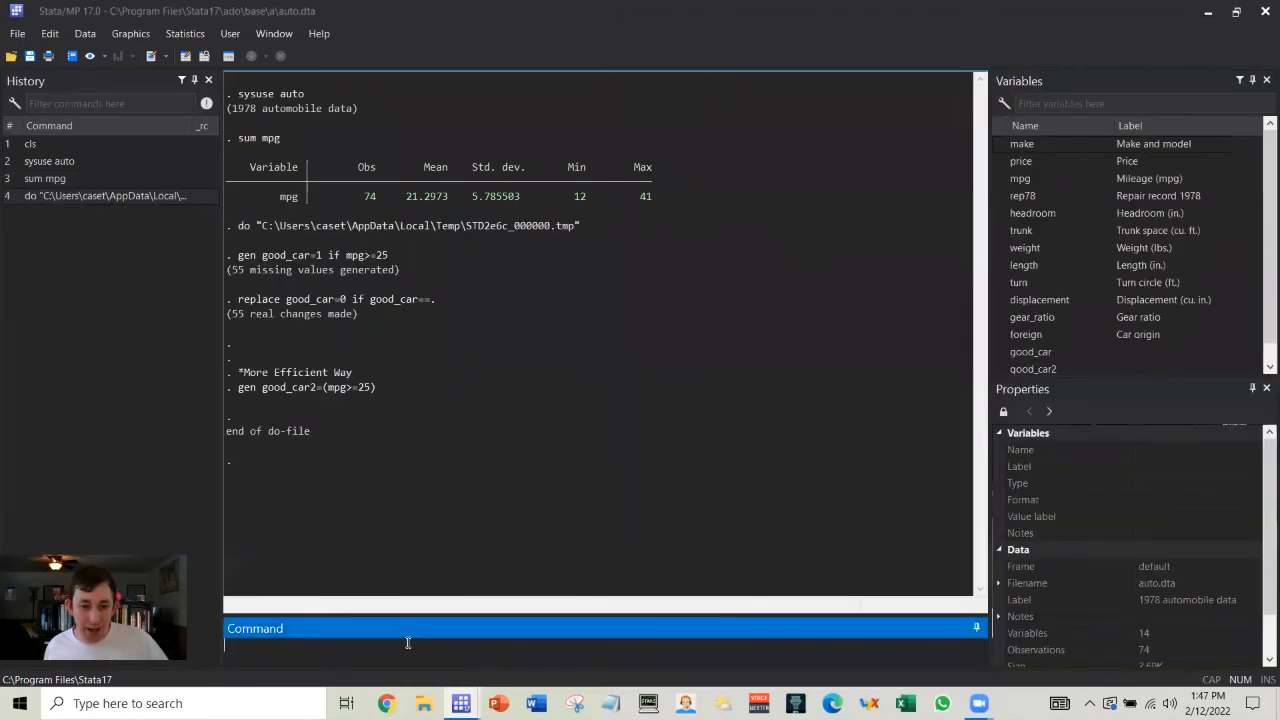
Step: Summarize good_car and good_car2 together with sum good_car good_car2 to compare them
type("sum")
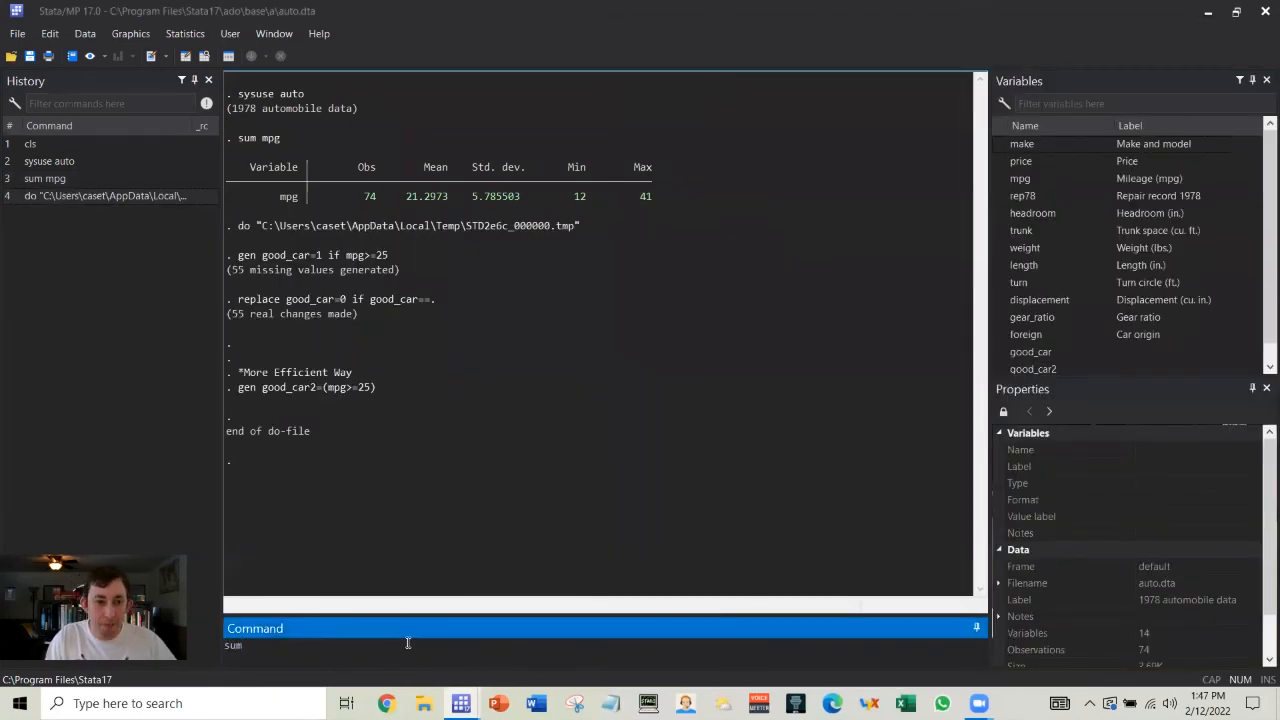
type("good_car")
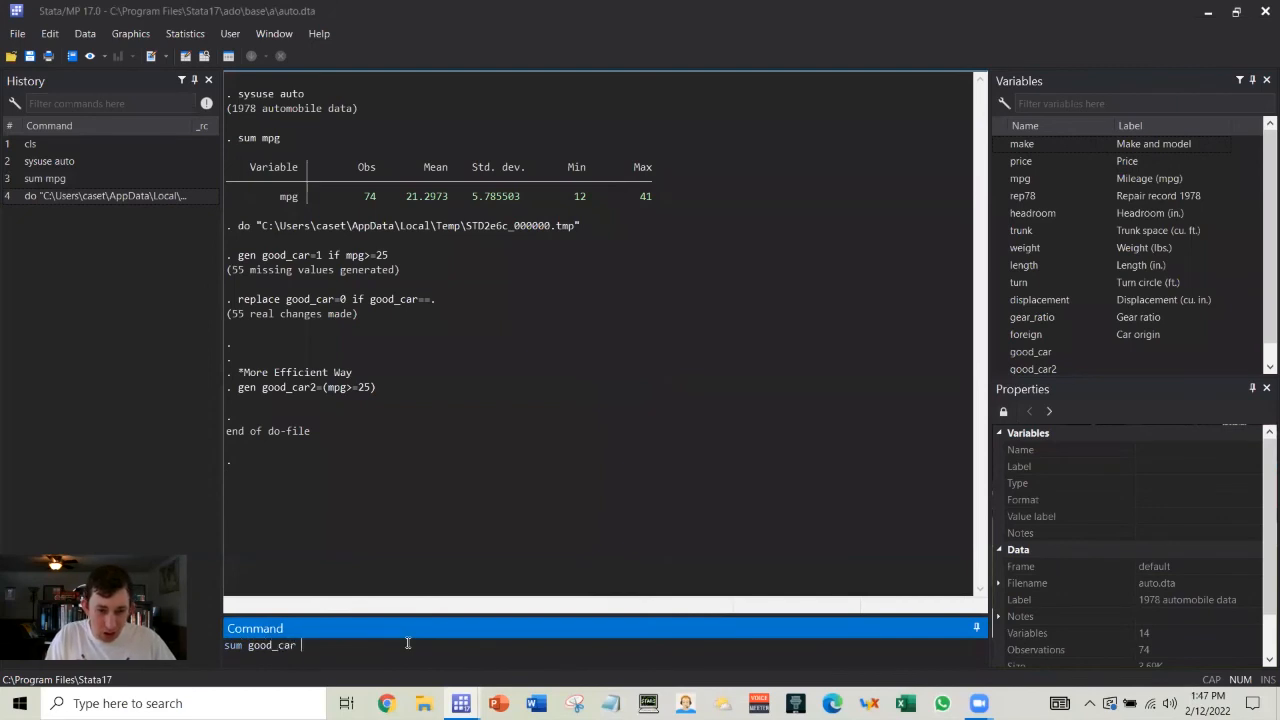
type("good_")
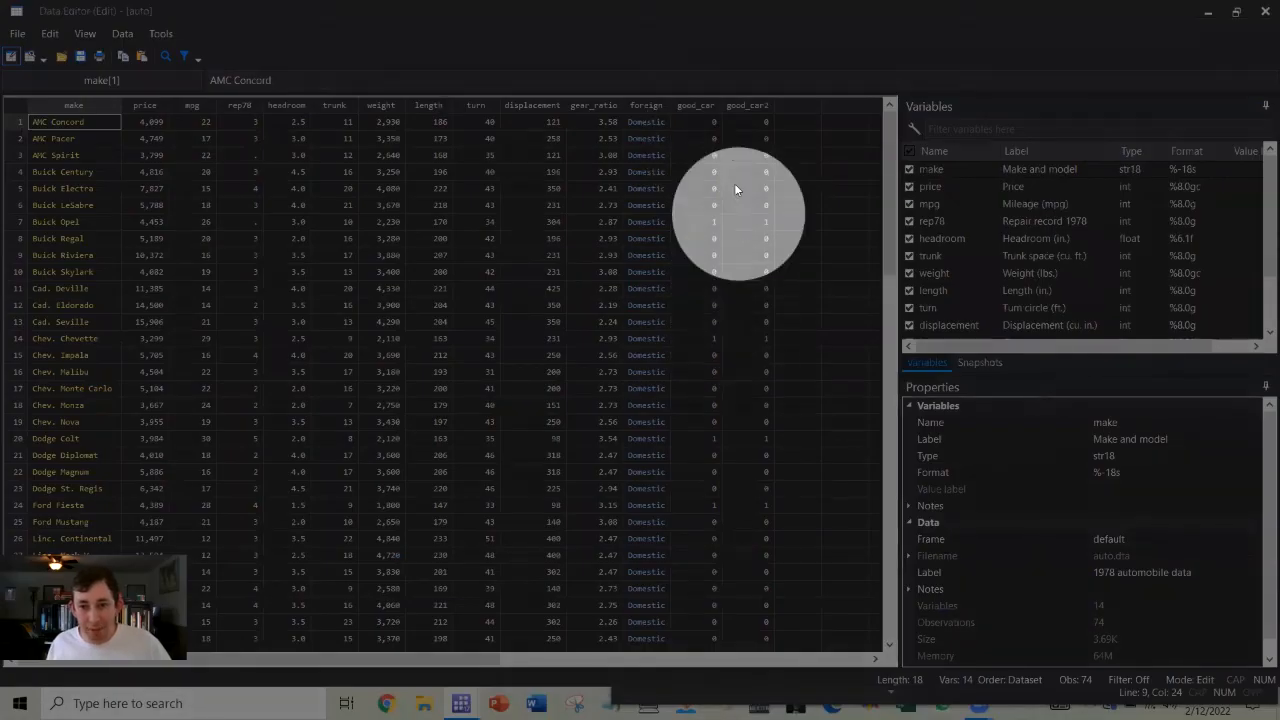
Step: Scroll the Data Editor to the good_car and good_car2 columns to compare them row by row
scroll("down", 3)
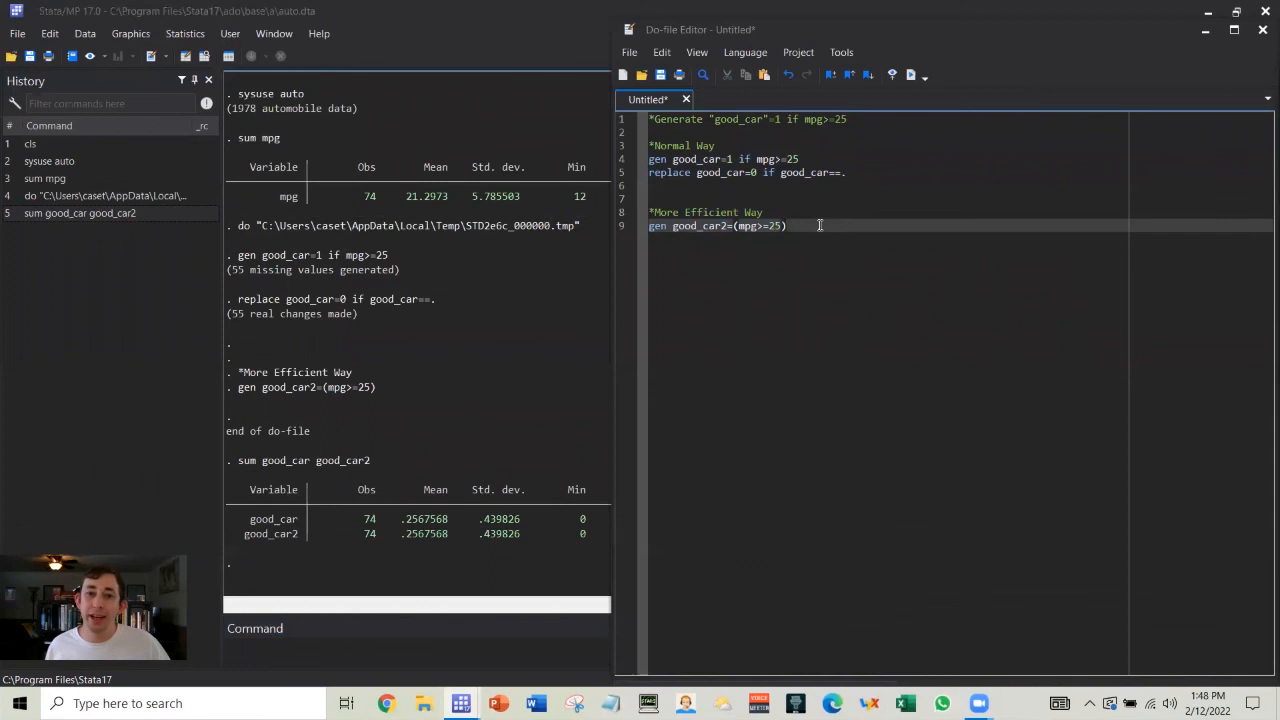
left_click(788, 224)
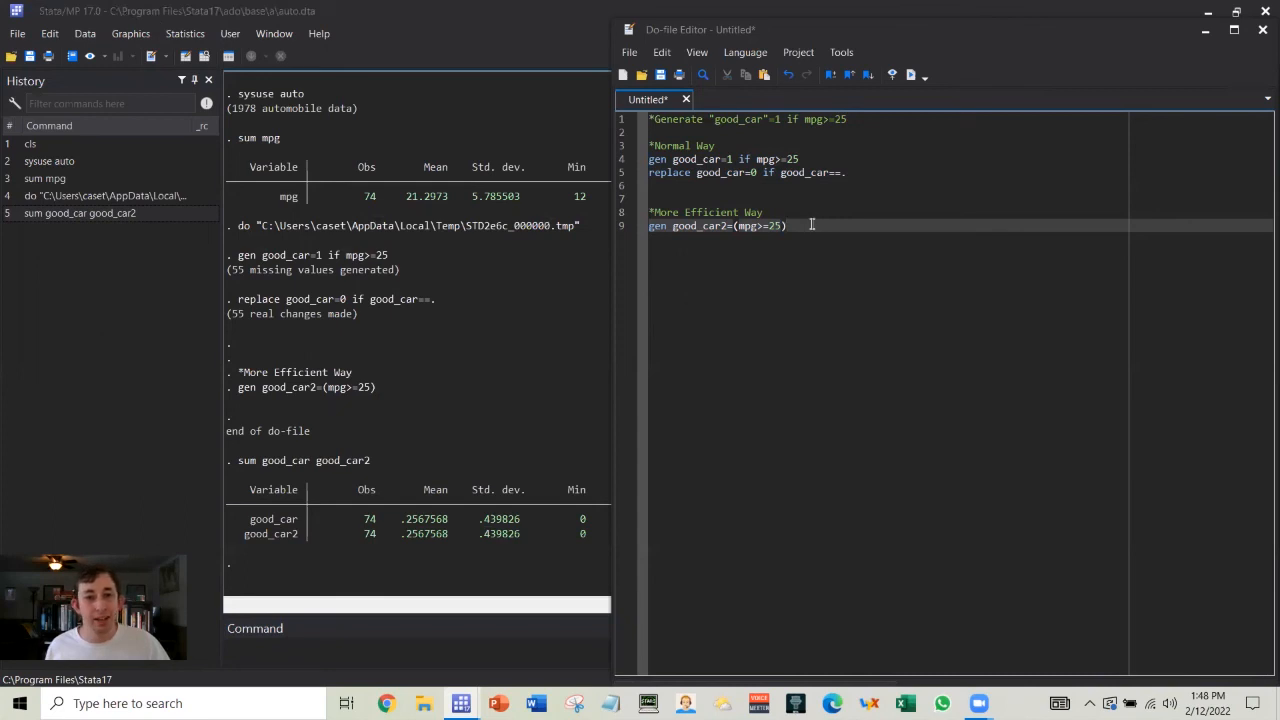
mouse_move(786, 224)
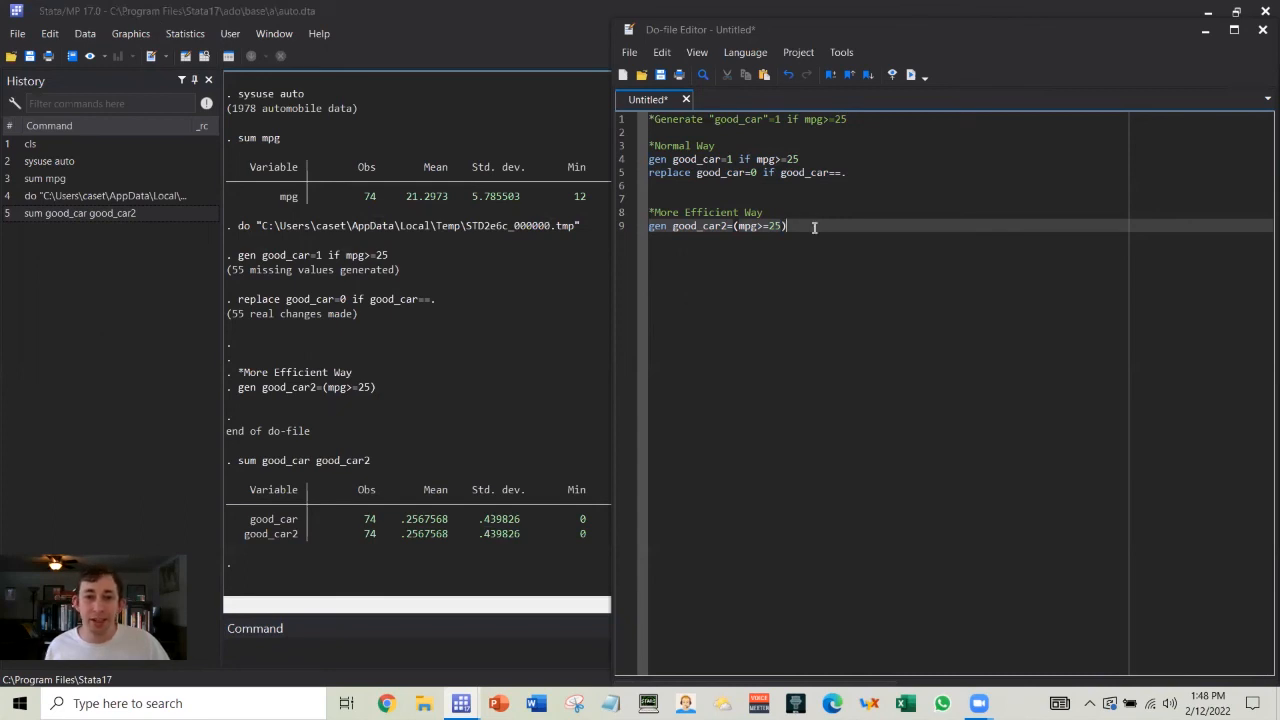